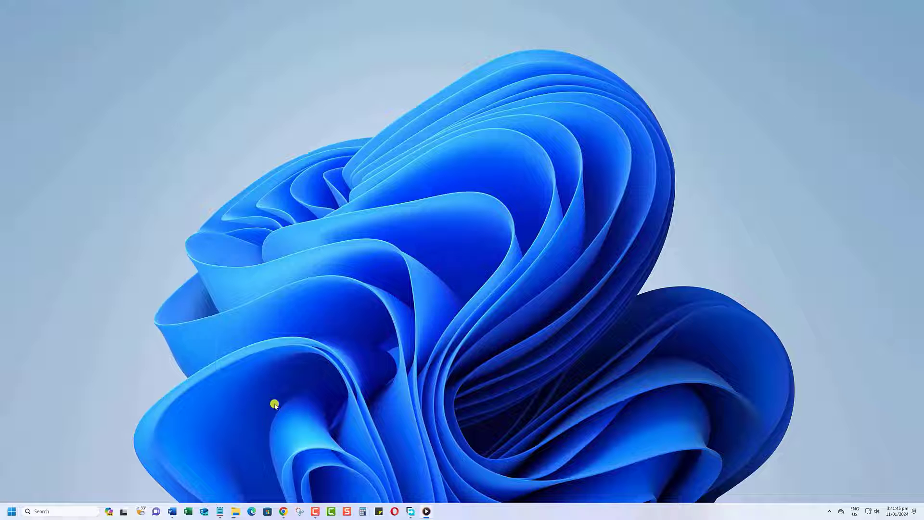
Launch Word from the taskbar and open a blank document.
{"action": "left_click", "coordinate": [172, 511]}
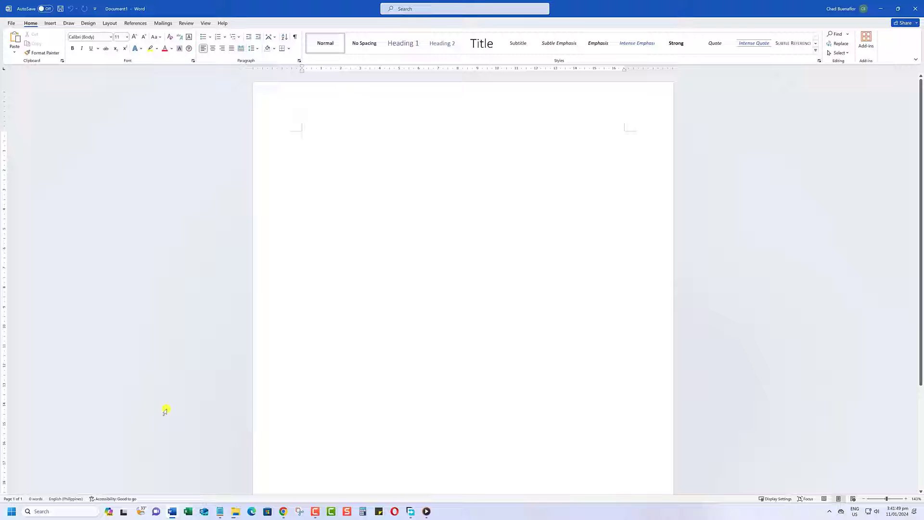
Go to File > Account to view the Office Theme settings.
{"action": "left_click", "coordinate": [10, 23]}
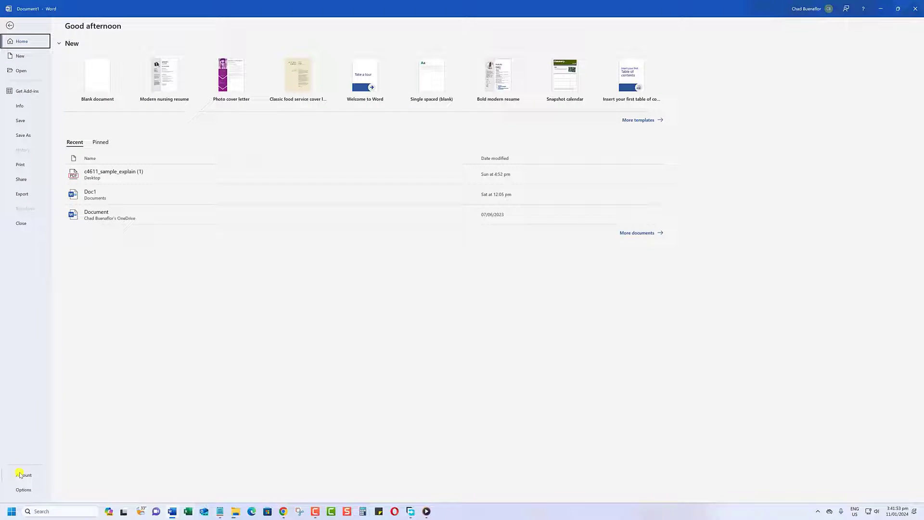
{"action": "left_click", "coordinate": [23, 475]}
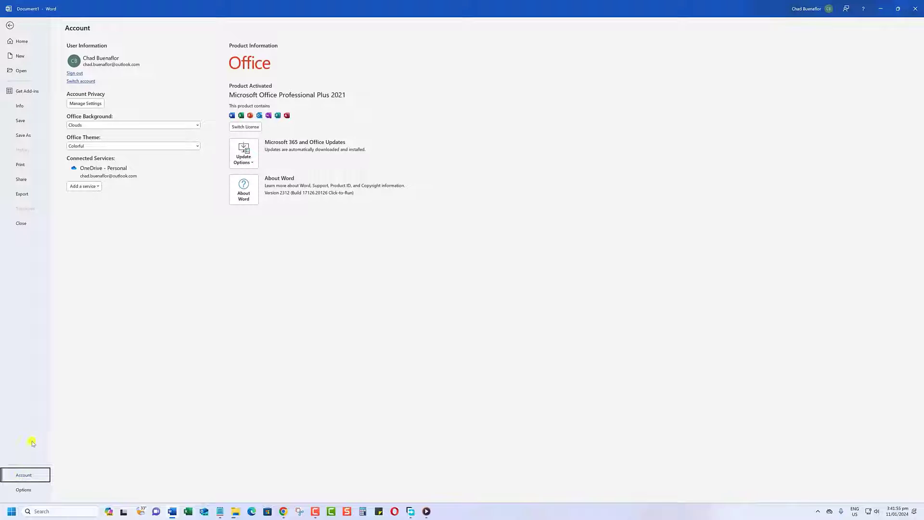
{"action": "mouse_move", "coordinate": [99, 137]}
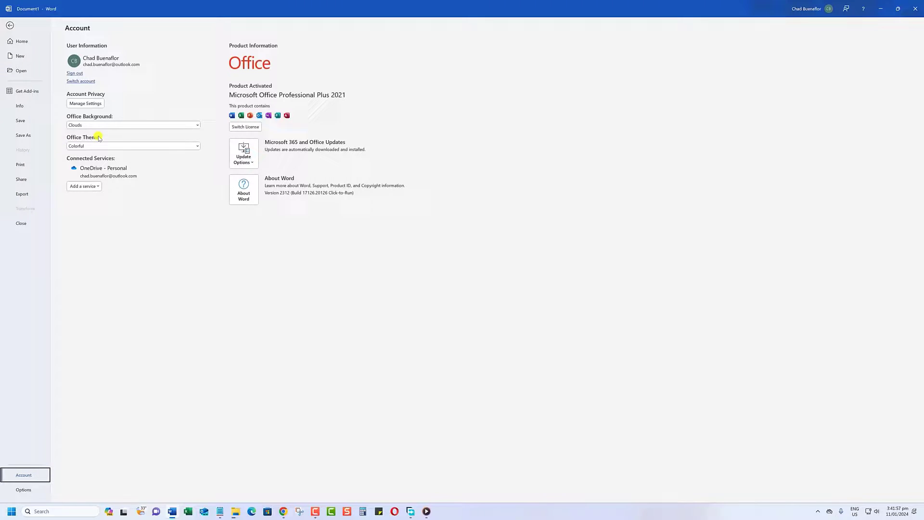
Switch the Office Theme through Dark Gray to Black, then leave the Account page.
{"action": "left_click", "coordinate": [197, 146]}
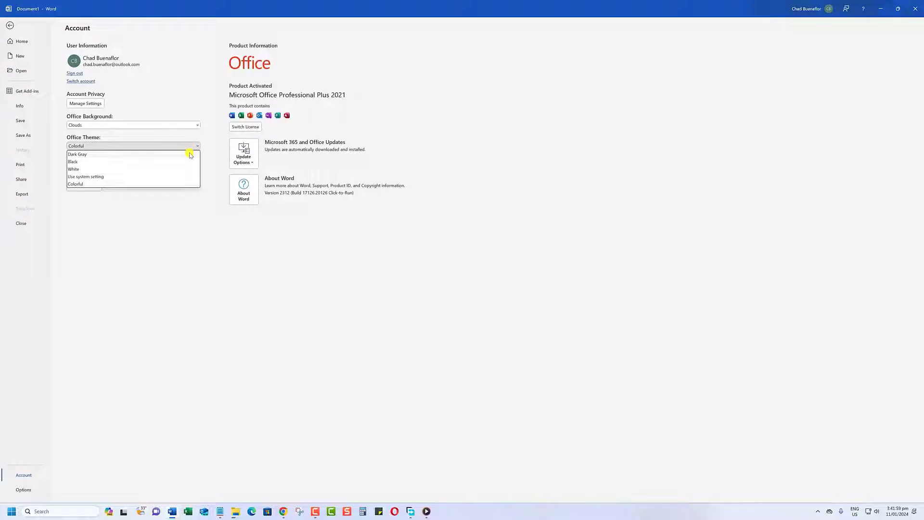
{"action": "left_click", "coordinate": [77, 154]}
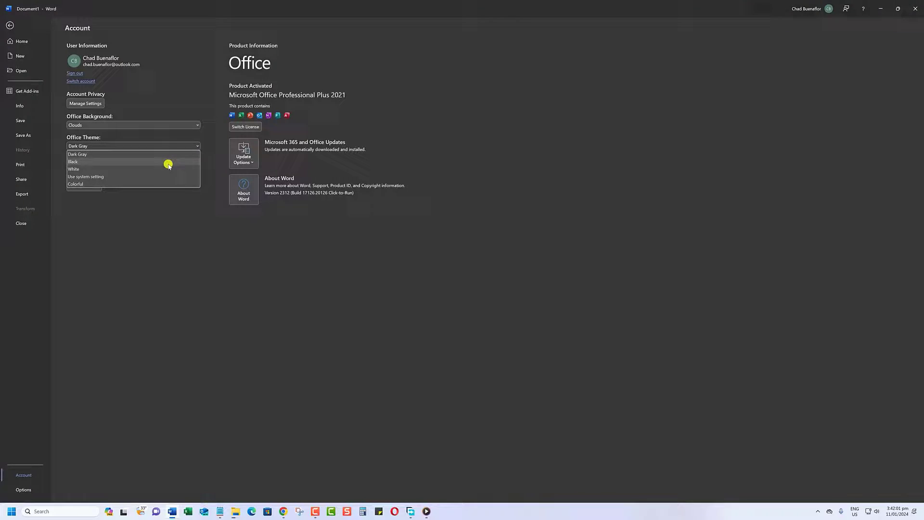
{"action": "left_click", "coordinate": [73, 161]}
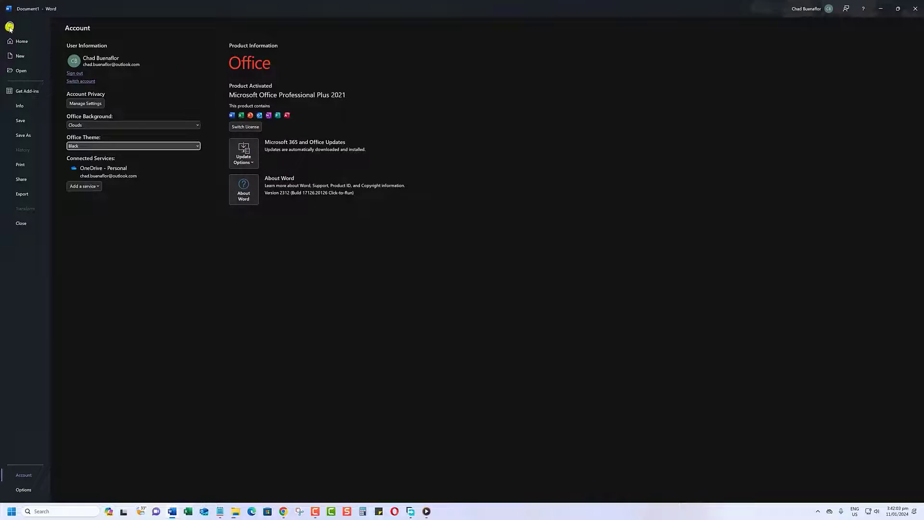
{"action": "left_click", "coordinate": [10, 27]}
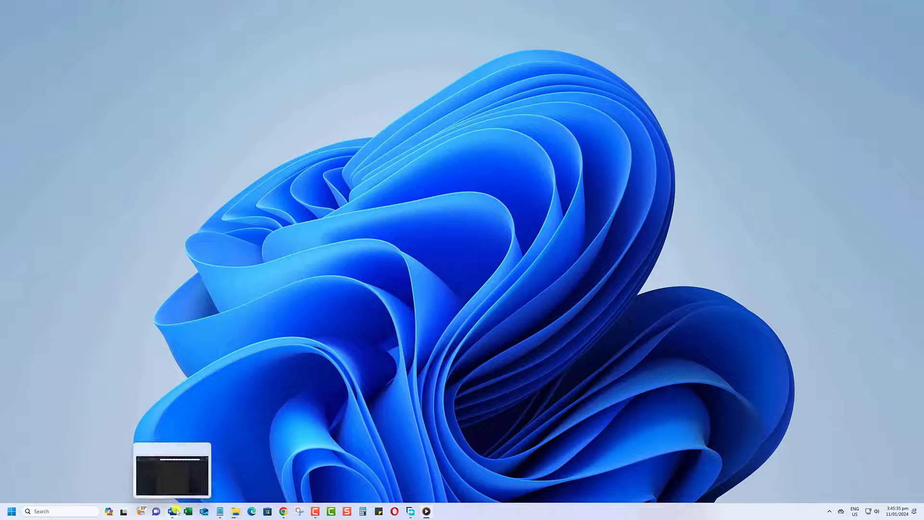
Restore the dark Word window and return to File > Account.
{"action": "left_click", "coordinate": [187, 511]}
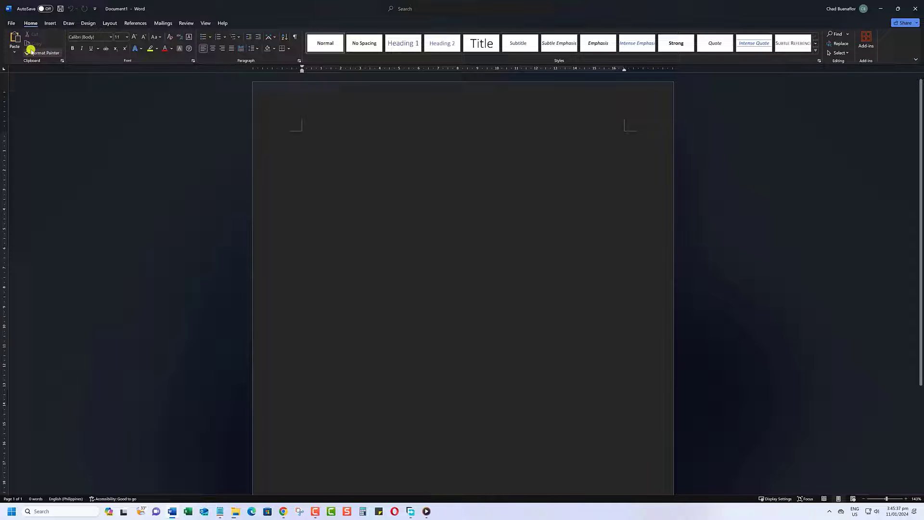
{"action": "left_click", "coordinate": [10, 24]}
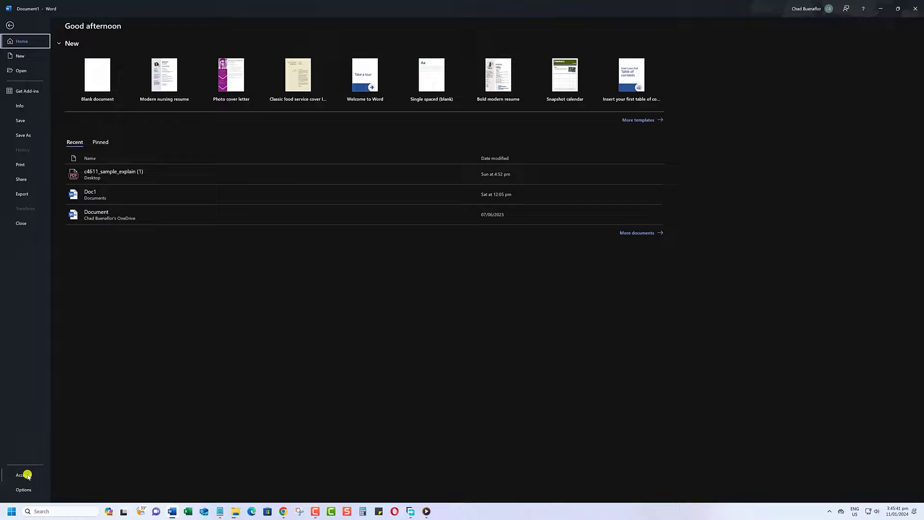
{"action": "left_click", "coordinate": [24, 475]}
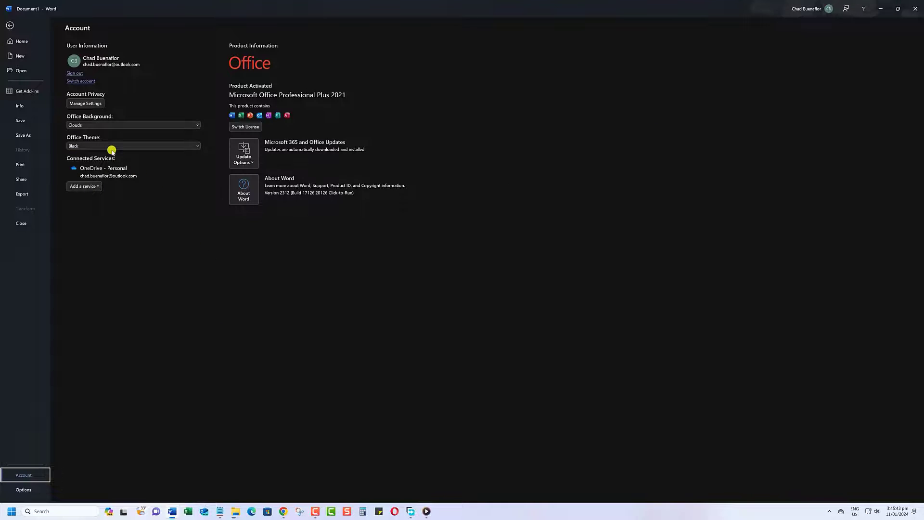
Change the Office Theme to White, then to Colorful.
{"action": "left_click", "coordinate": [133, 146]}
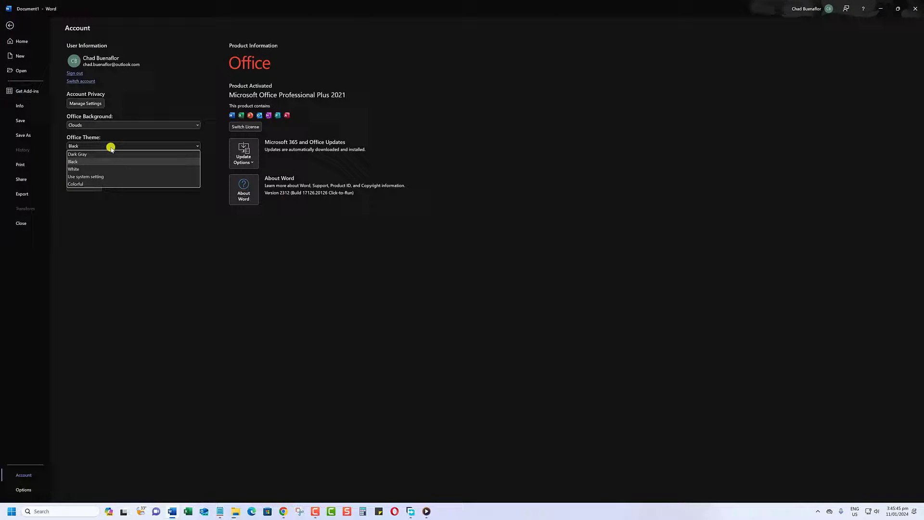
{"action": "mouse_move", "coordinate": [110, 170]}
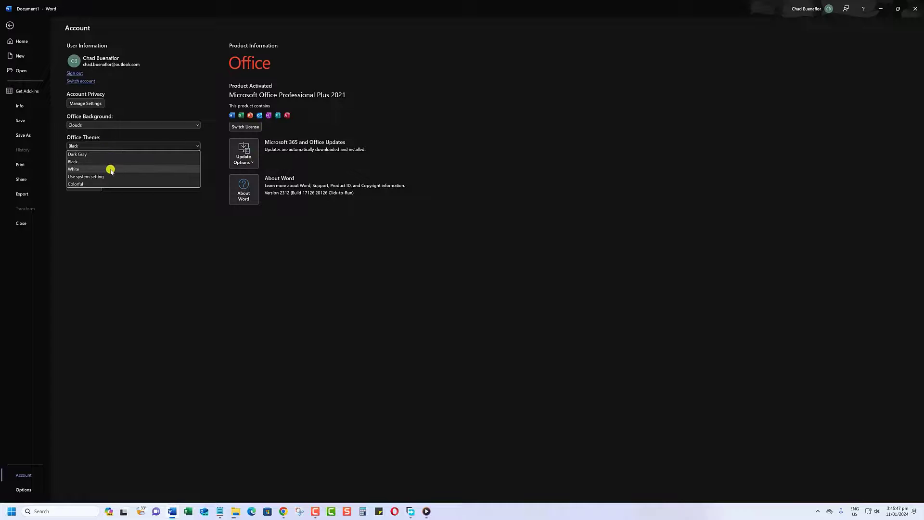
{"action": "left_click", "coordinate": [73, 169]}
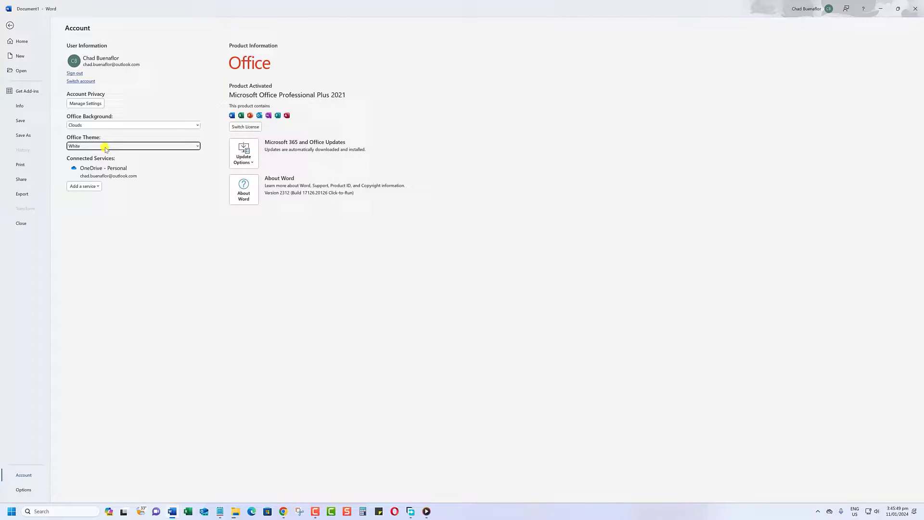
{"action": "left_click", "coordinate": [132, 145]}
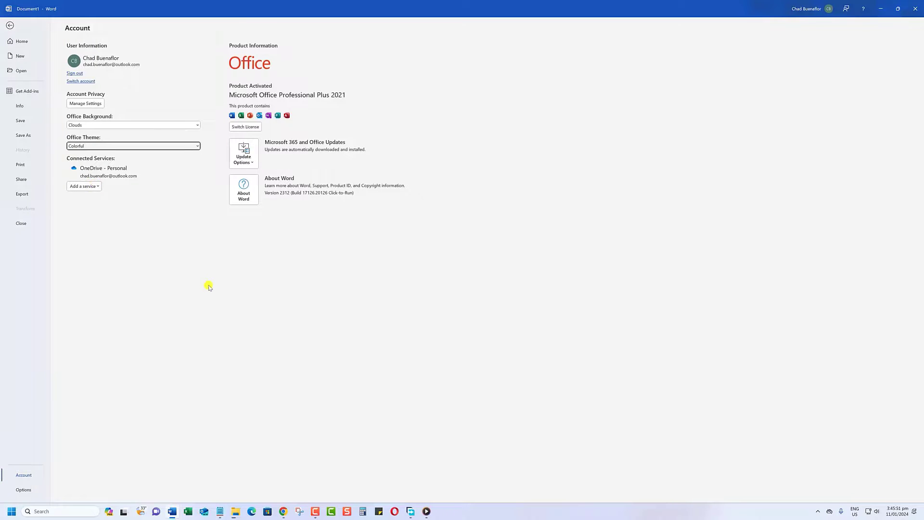